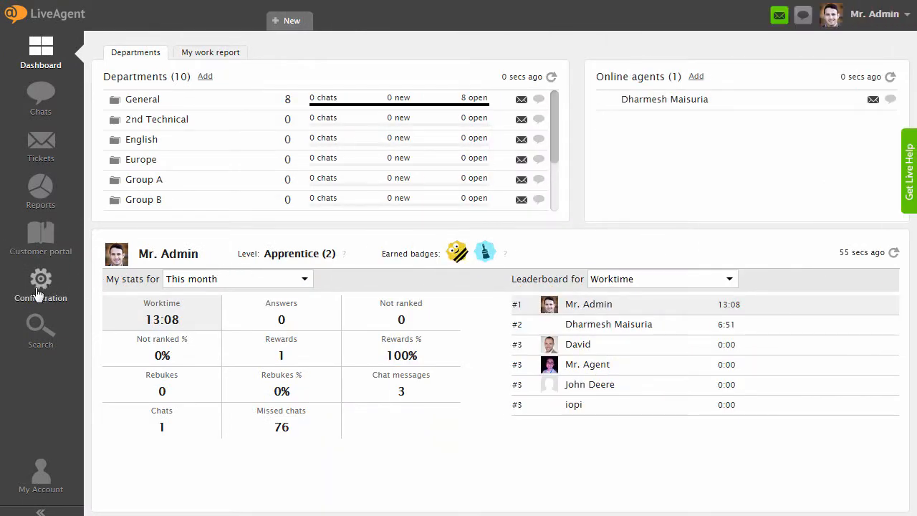
Go to Configuration > Contact form > Contact Buttons, listing no buttons yet.
left_click(40, 287)
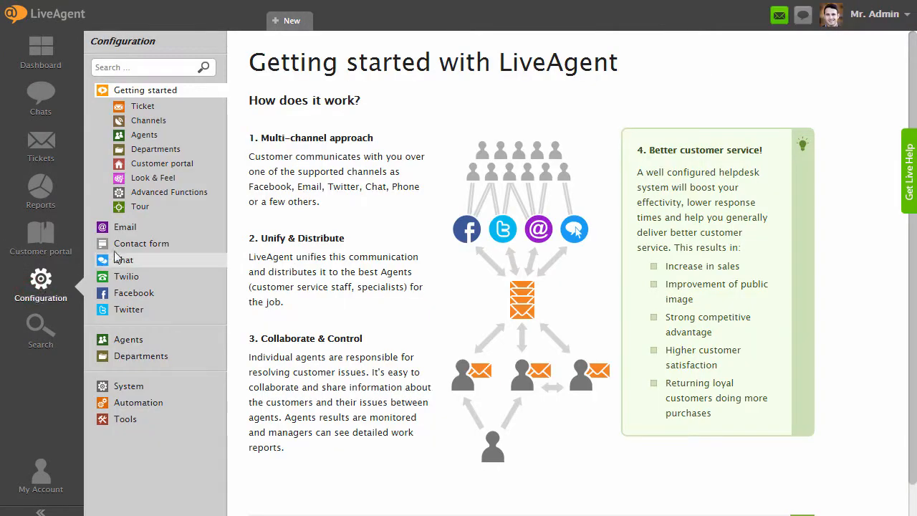
left_click(141, 243)
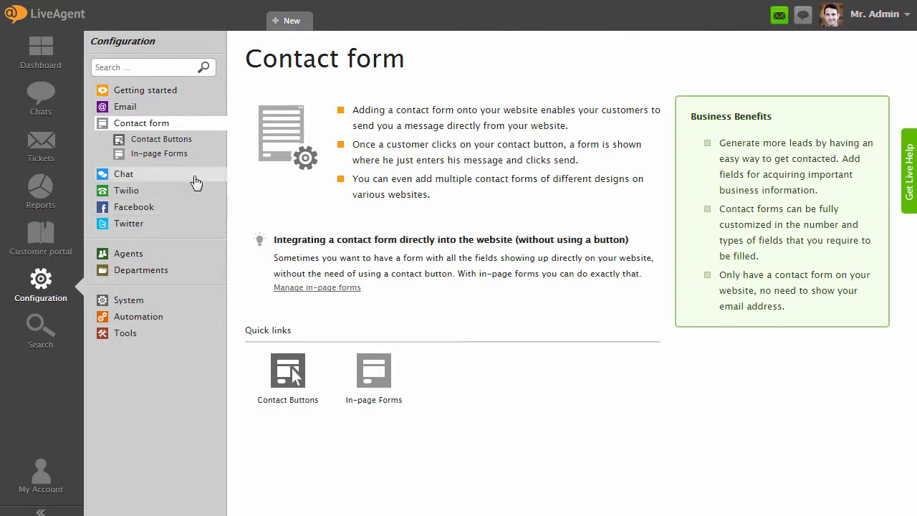
mouse_move(181, 141)
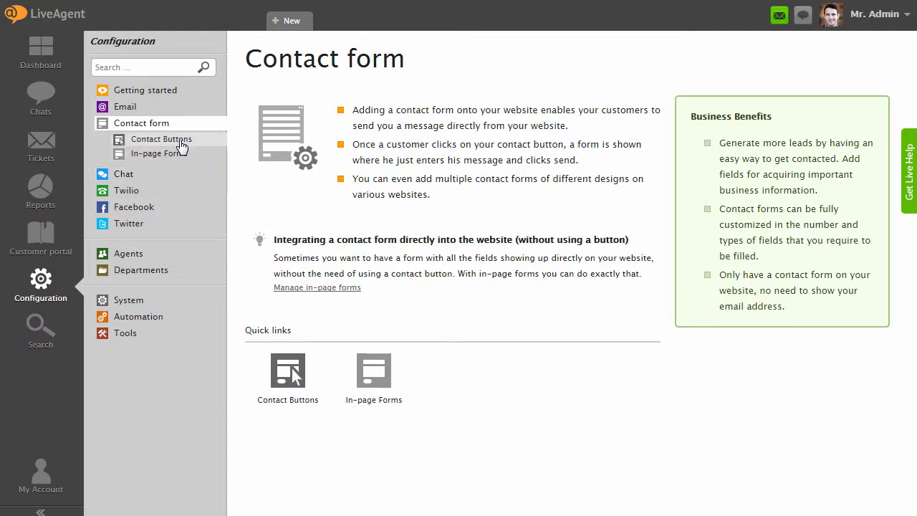
left_click(160, 139)
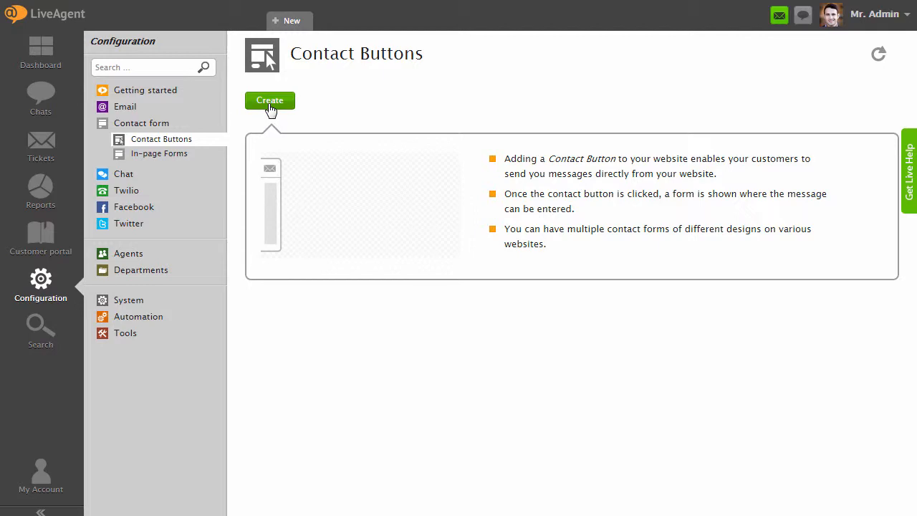
Create a new contact button, browsing Inline and Custom styles and choosing Side.
left_click(270, 100)
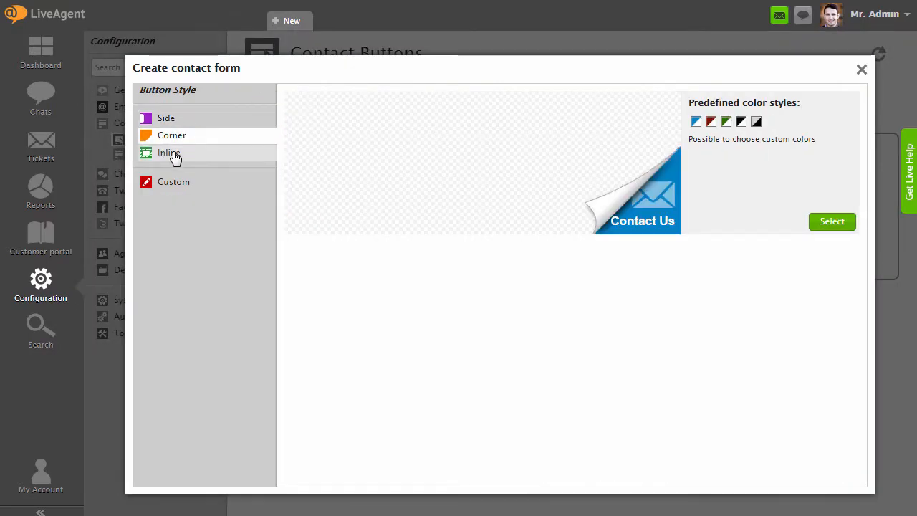
left_click(173, 180)
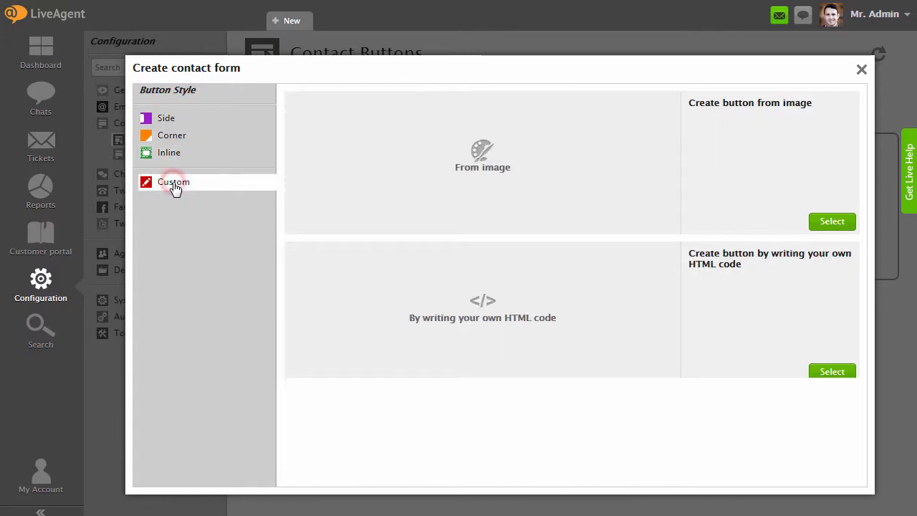
left_click(166, 118)
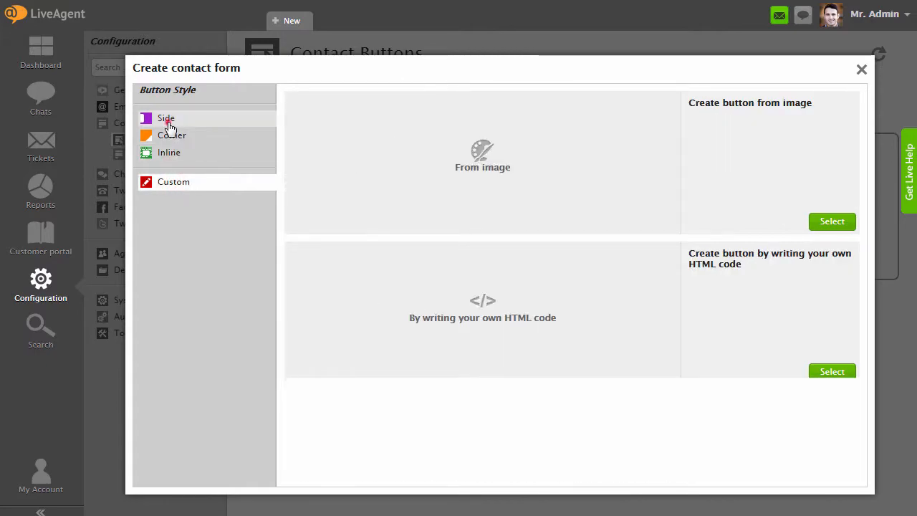
left_click(167, 117)
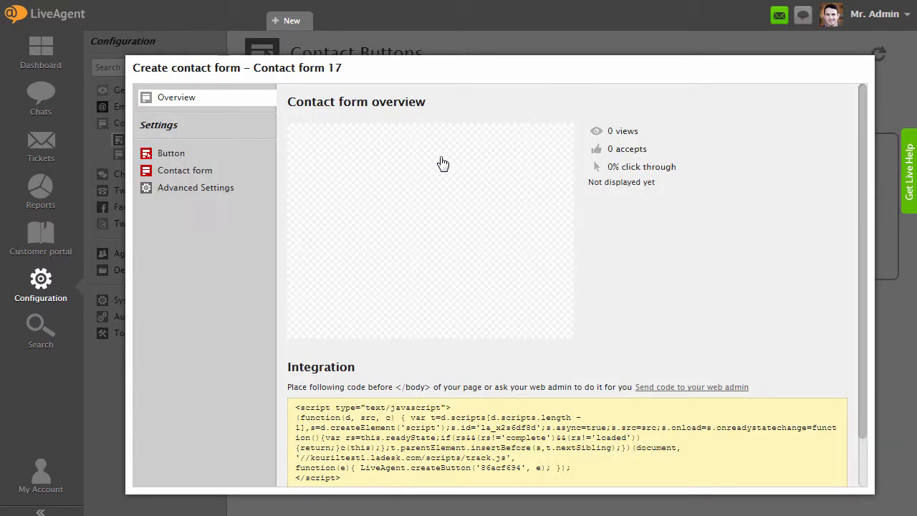
Set the button background colour to #5BDD3A and text colour to #211F1F.
left_click(171, 151)
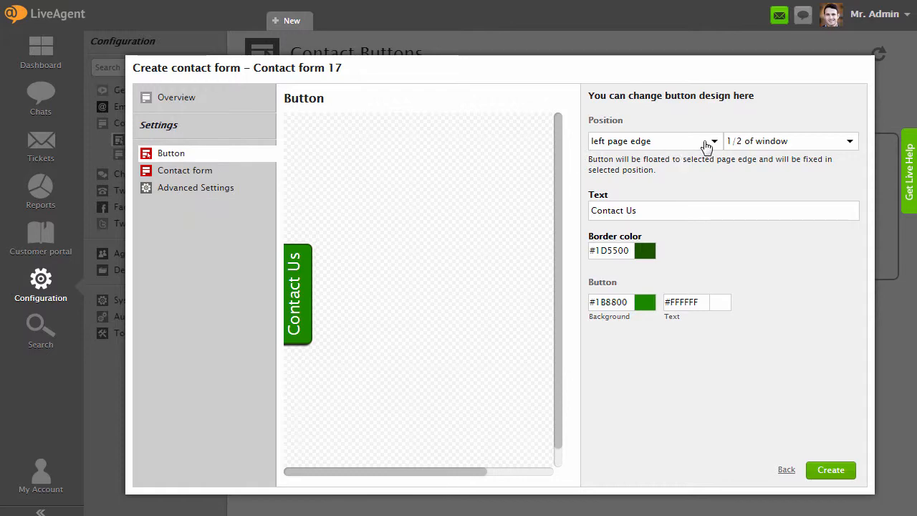
mouse_move(642, 159)
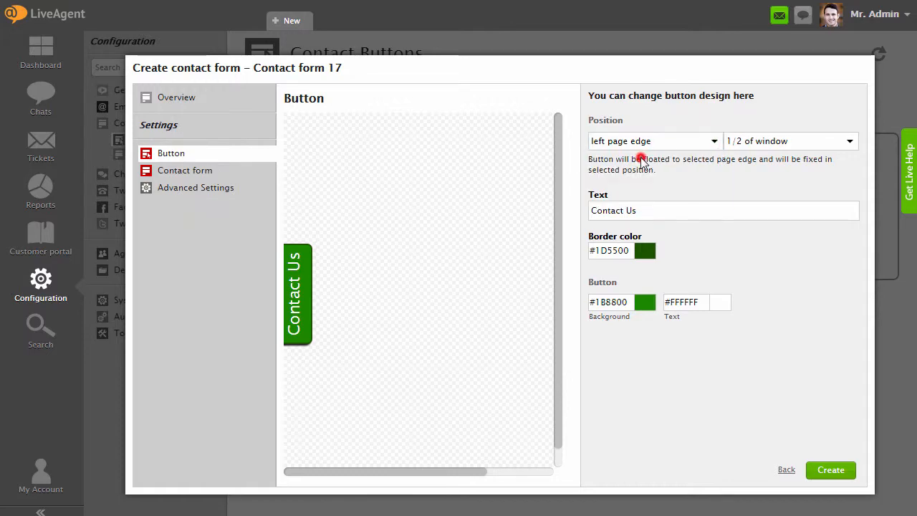
mouse_move(639, 303)
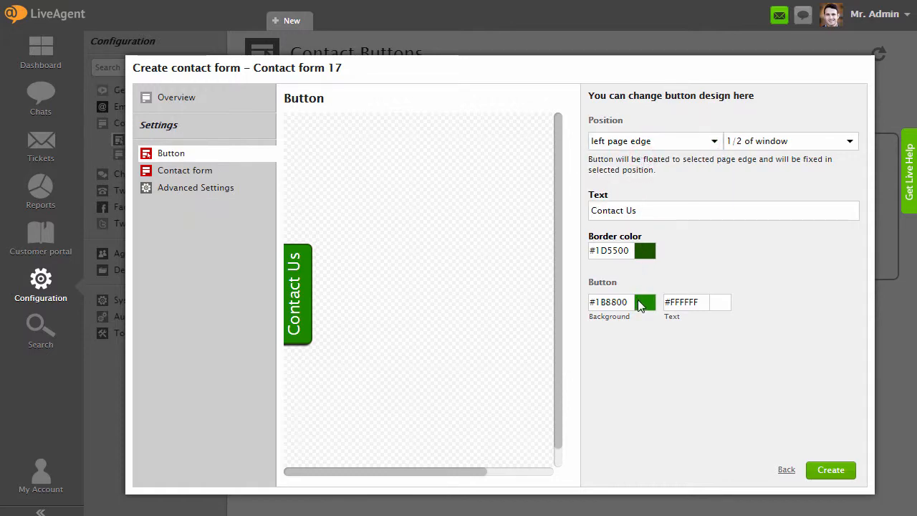
left_click(645, 301)
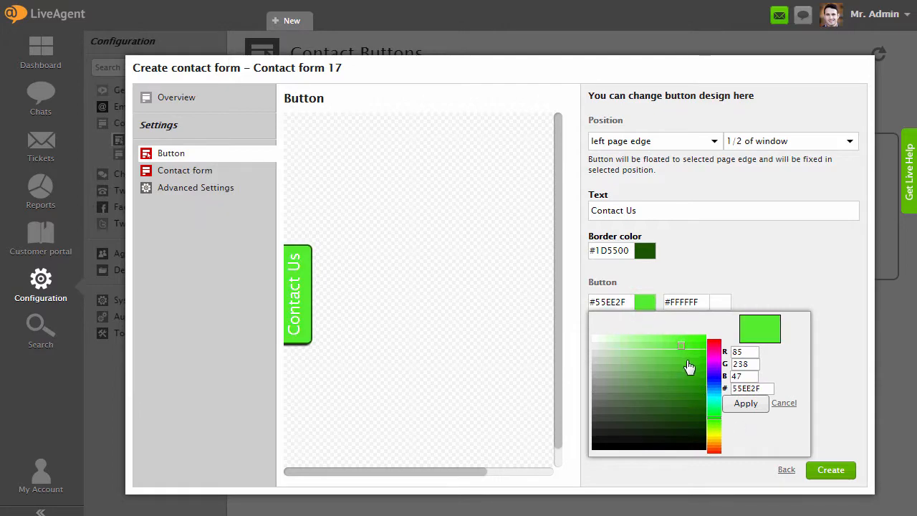
left_click(745, 402)
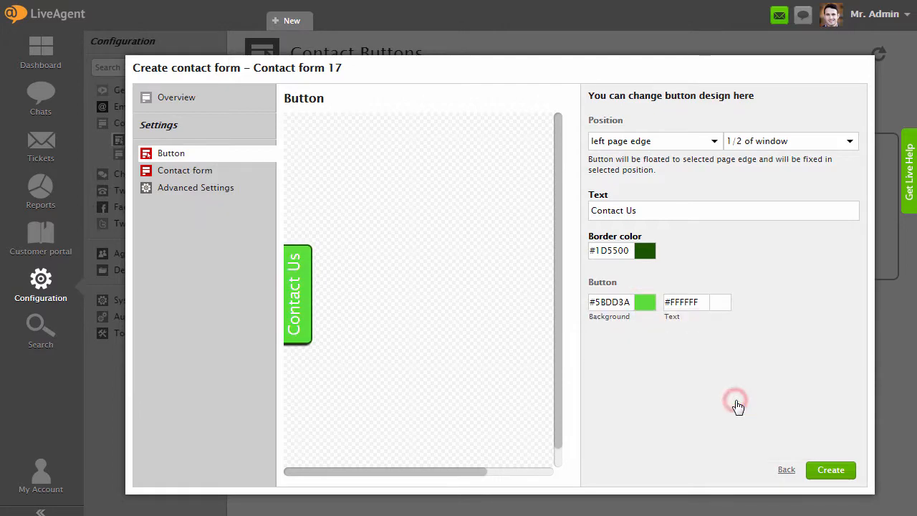
left_click(695, 301)
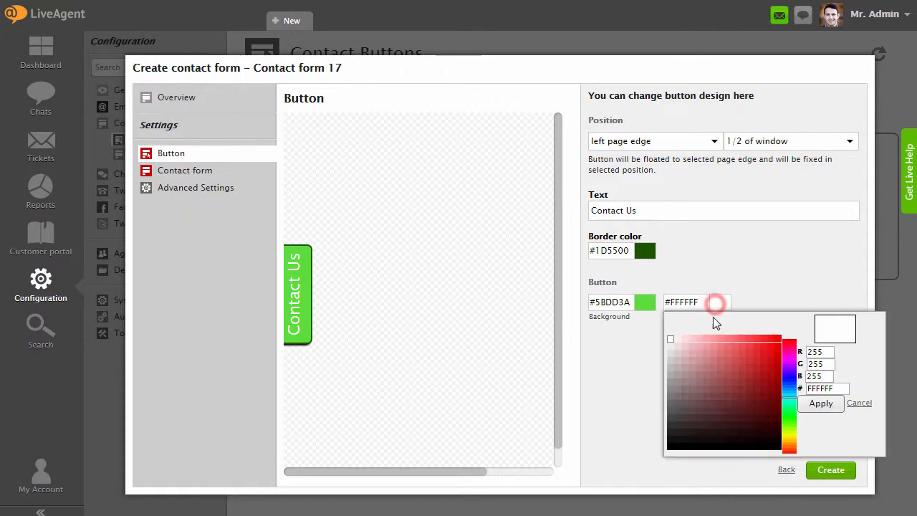
left_click(676, 430)
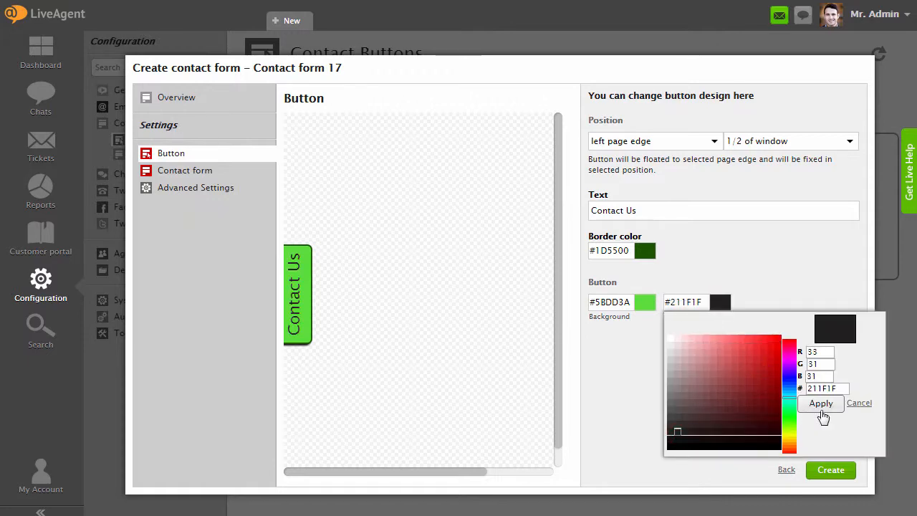
left_click(821, 403)
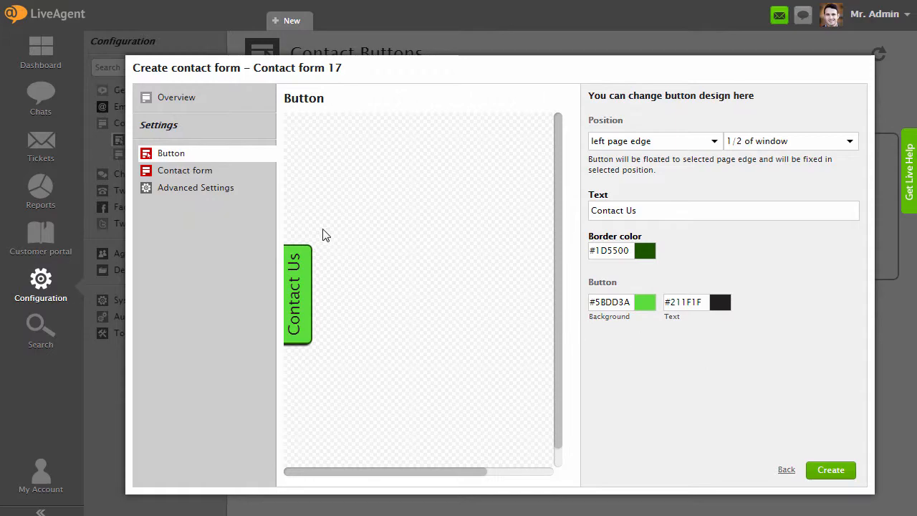
Review the contact form settings and its Design options with Squared style and default colours.
left_click(183, 169)
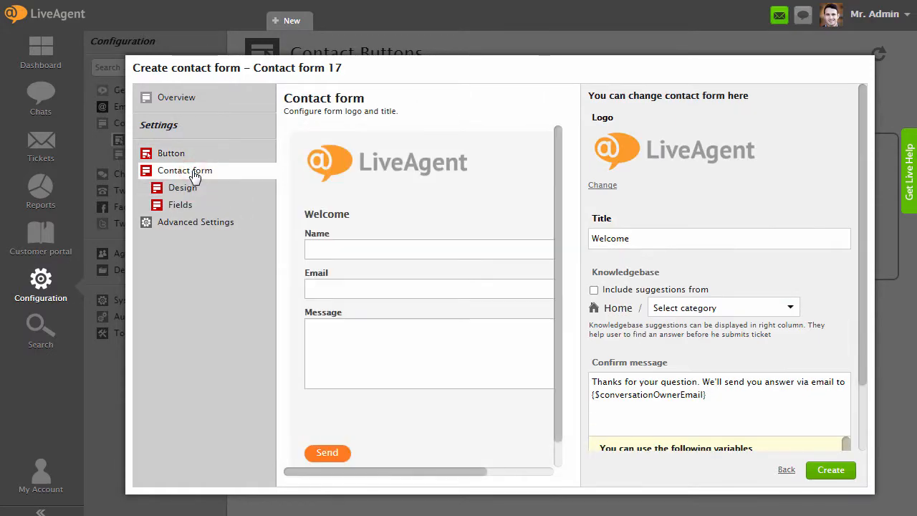
scroll("down", 3)
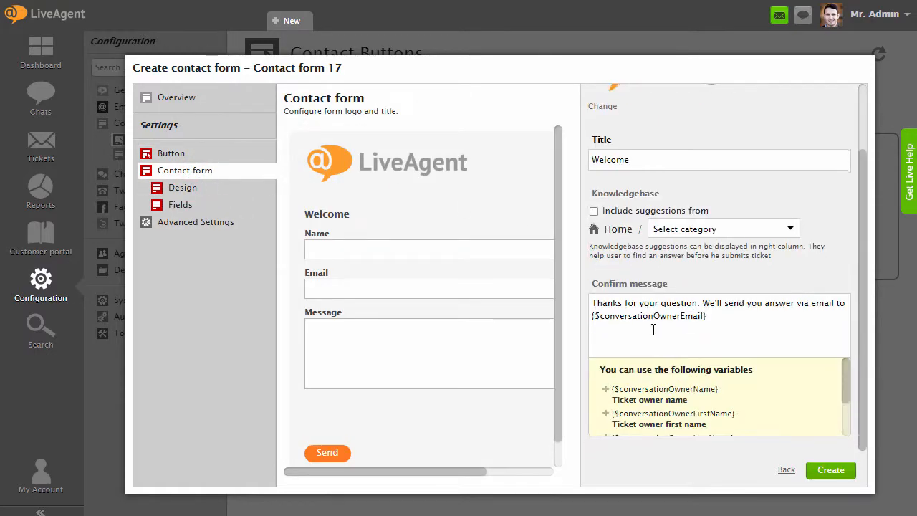
left_click(183, 186)
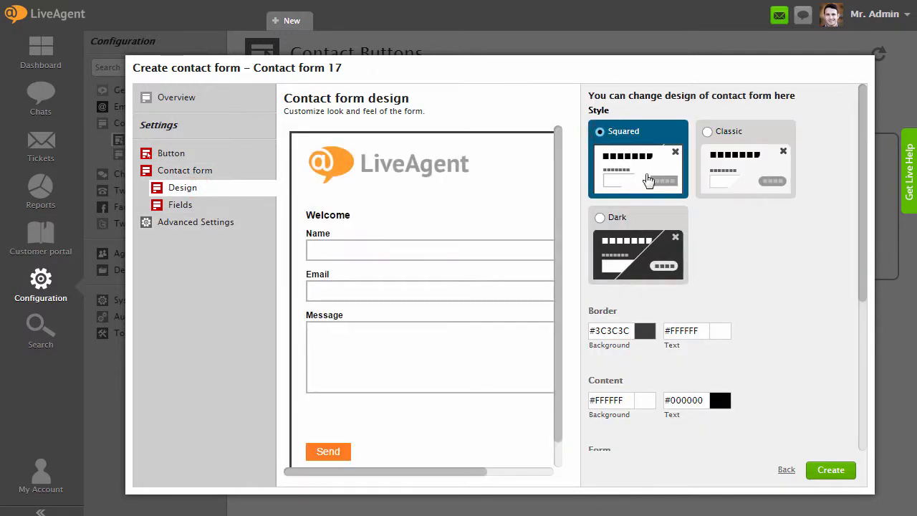
scroll("down", 3)
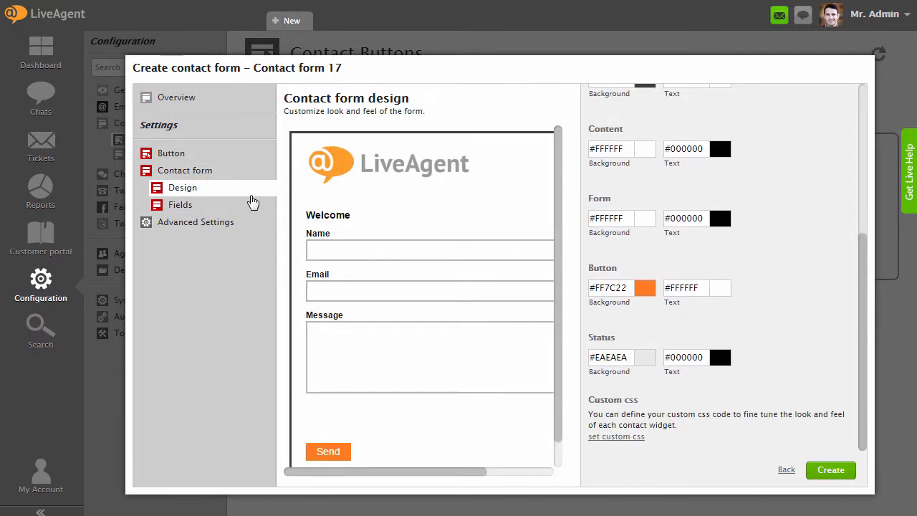
Add a Phone (phone) field below Message from the Fields list's Add field dropdown.
left_click(181, 204)
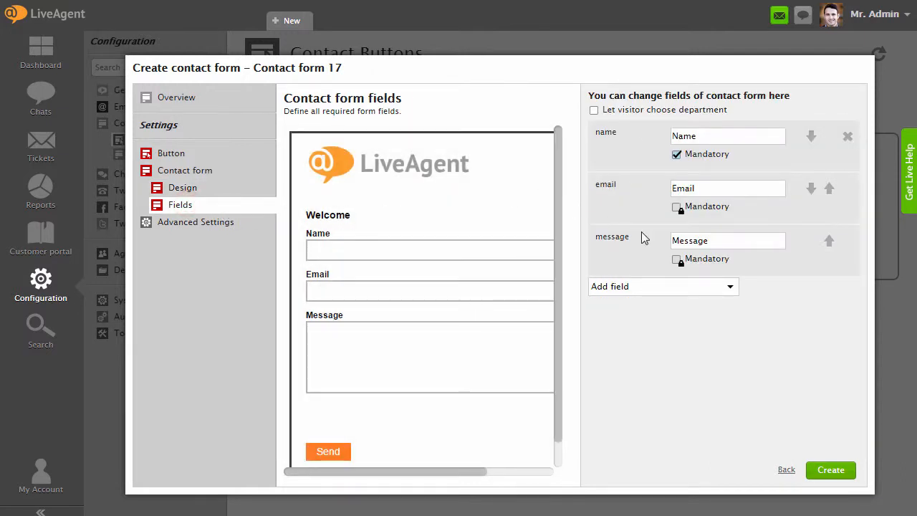
left_click(660, 287)
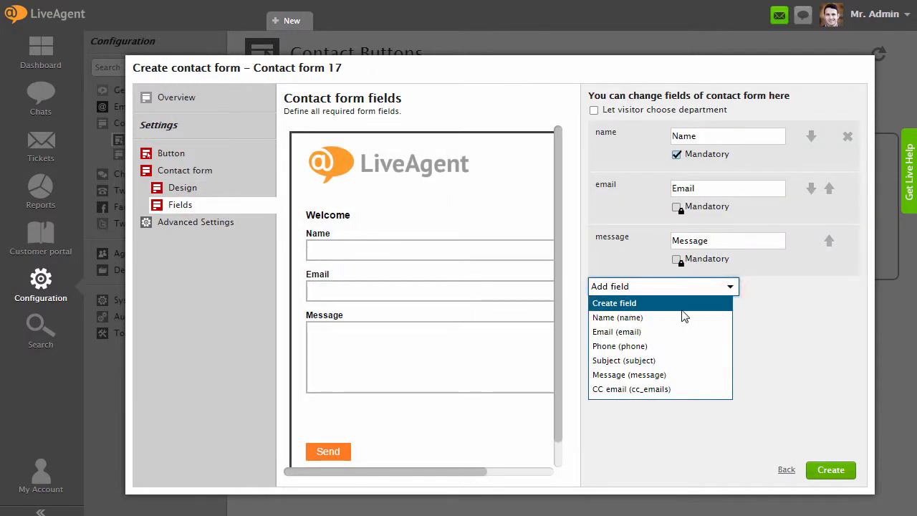
left_click(619, 345)
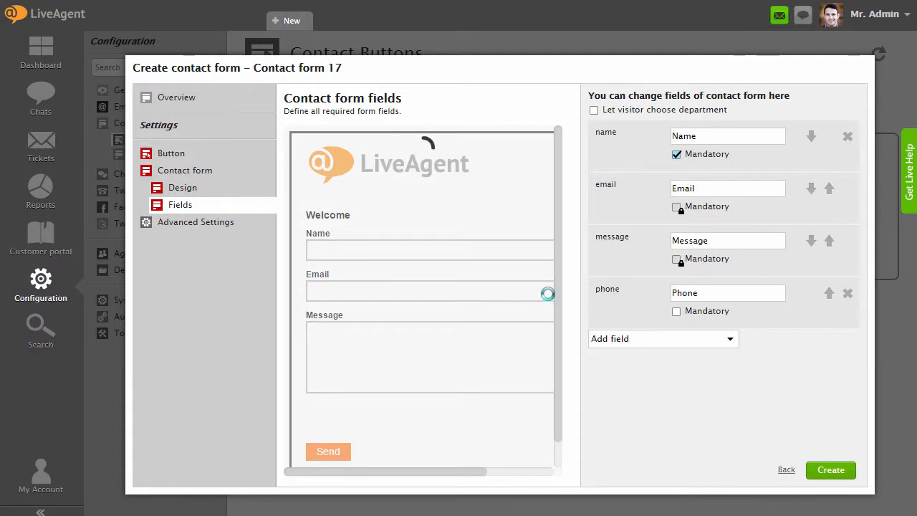
scroll("down", 3)
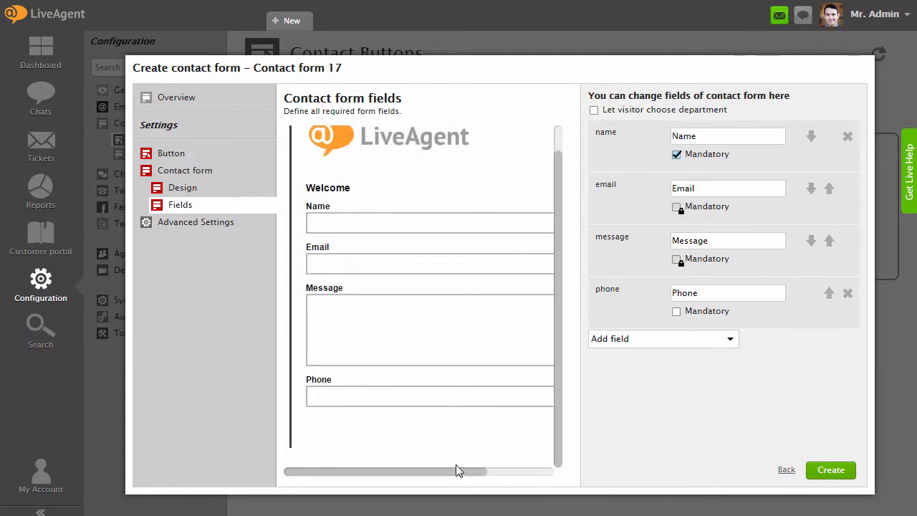
In Advanced Settings shorten the name to 'Contact form 1' and create the form.
left_click(195, 221)
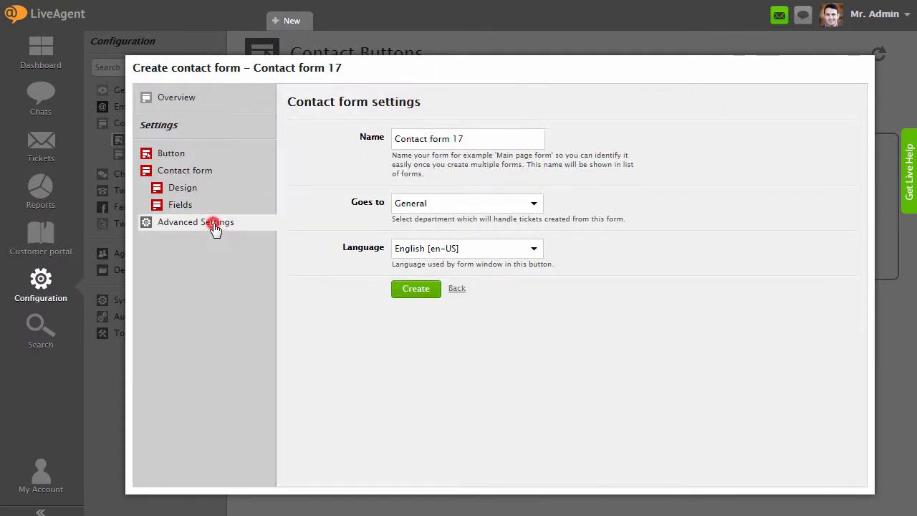
left_click(467, 138)
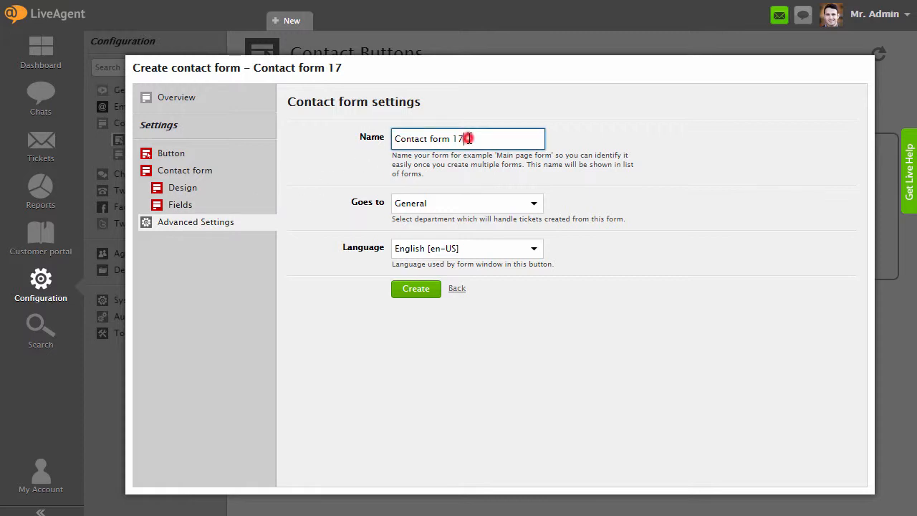
key("Backspace")
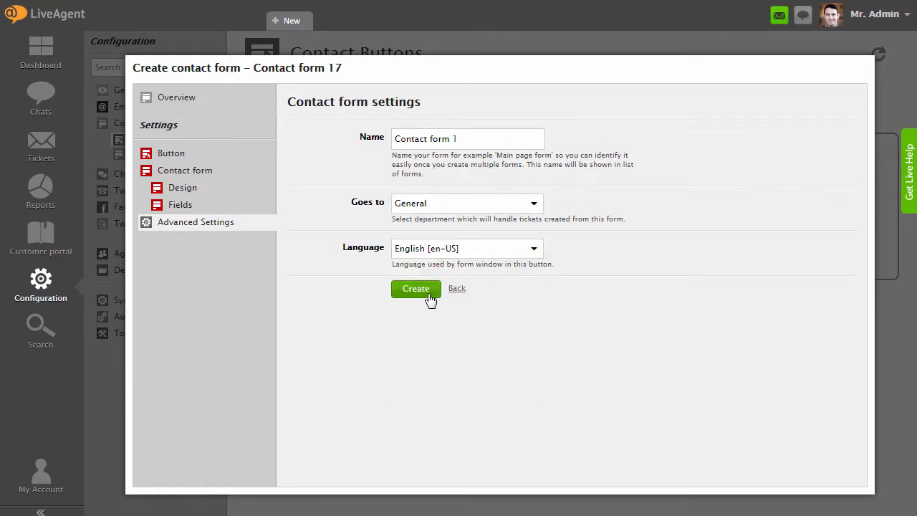
left_click(416, 288)
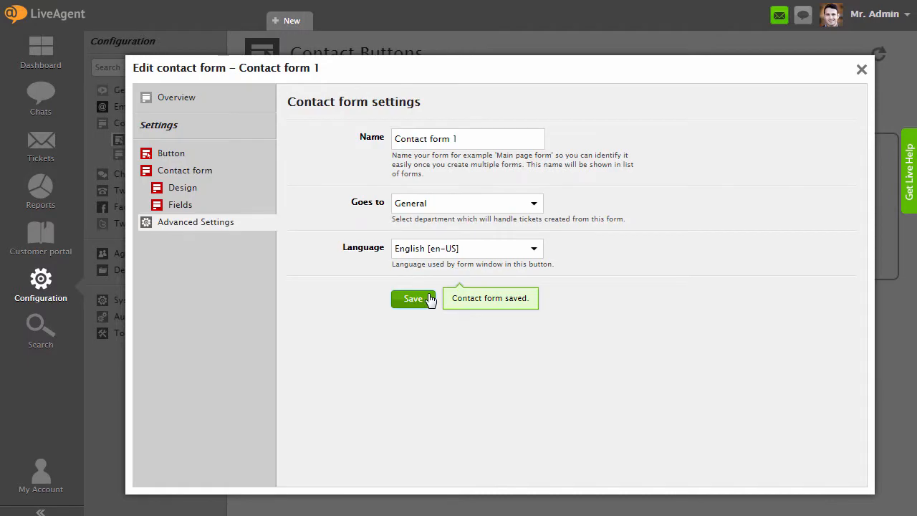
Show Contact form 1's Overview and copy its integration script.
left_click(175, 97)
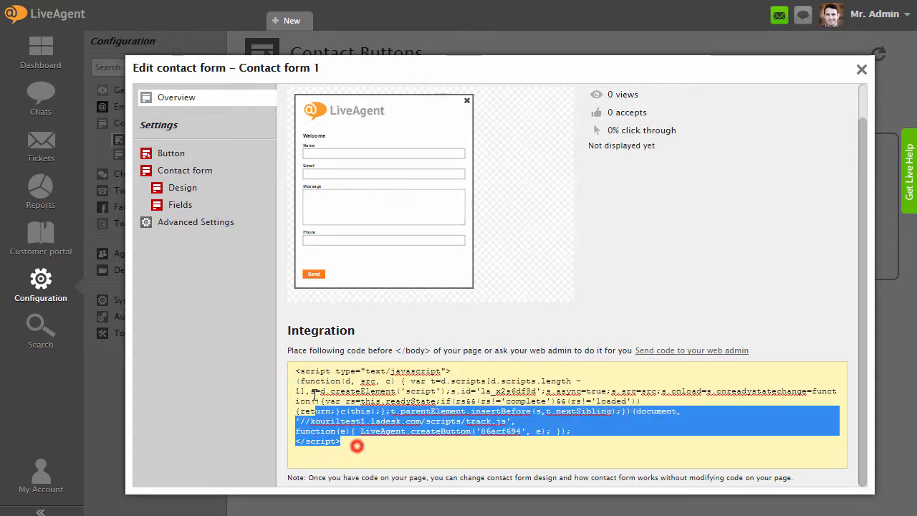
right_click(357, 444)
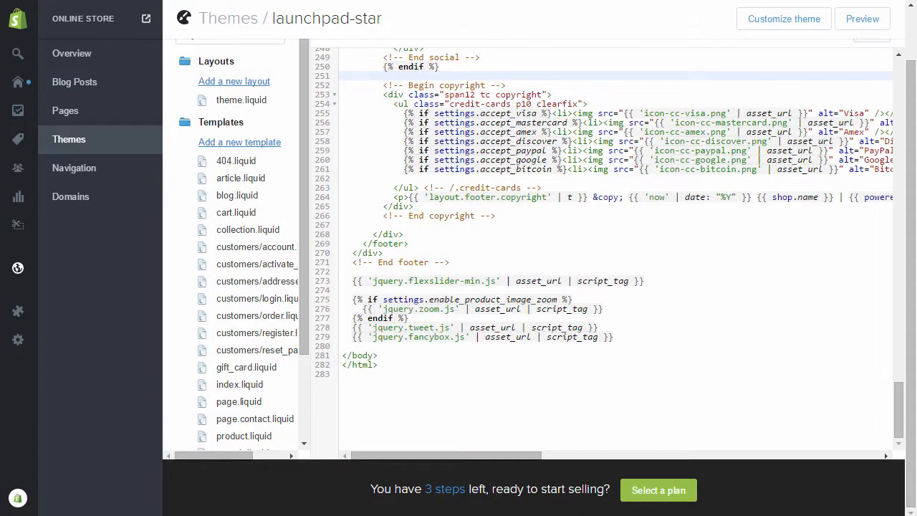
Paste the LiveAgent script before </body> in theme.liquid and save the file.
right_click(372, 350)
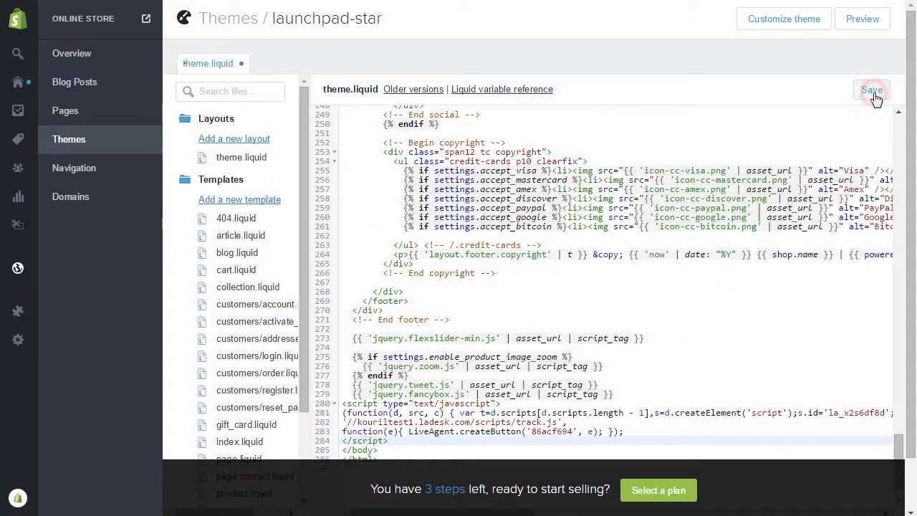
left_click(871, 88)
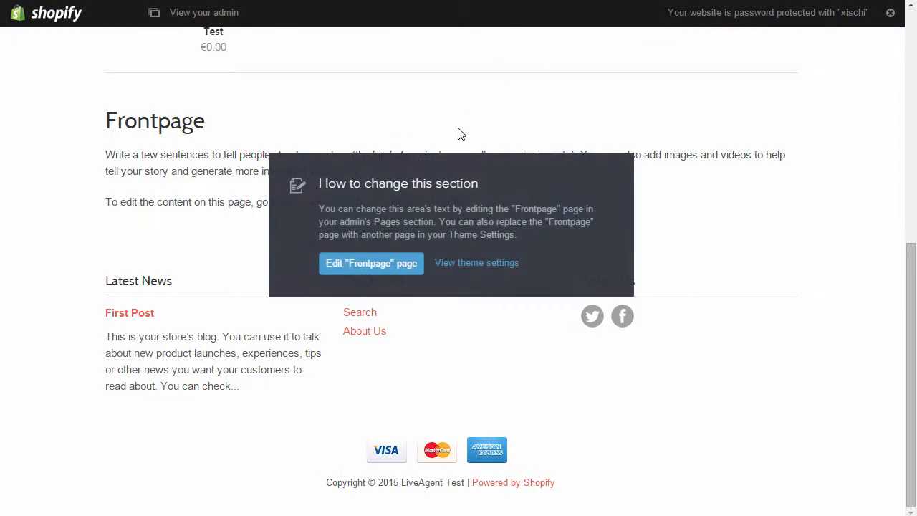
Reload the storefront, try the green Contact Us tab's popup form, then close it.
right_click(596, 269)
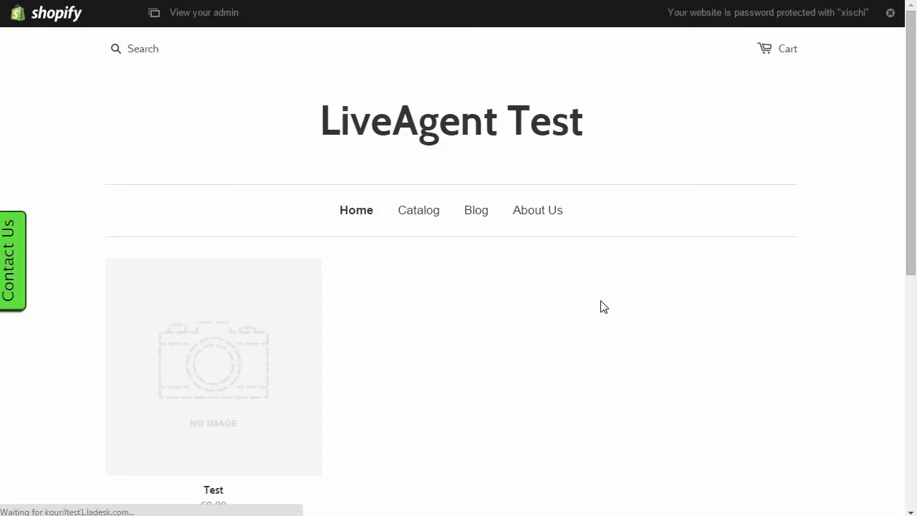
left_click(12, 261)
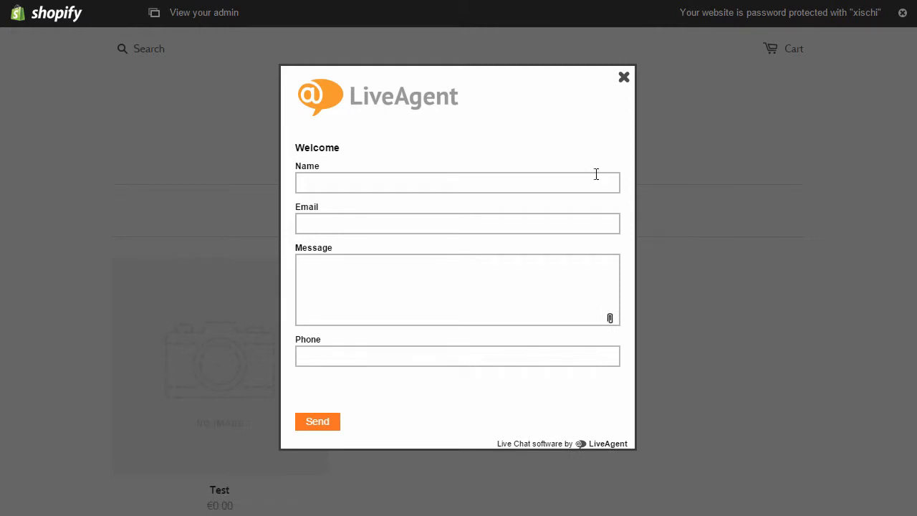
left_click(623, 77)
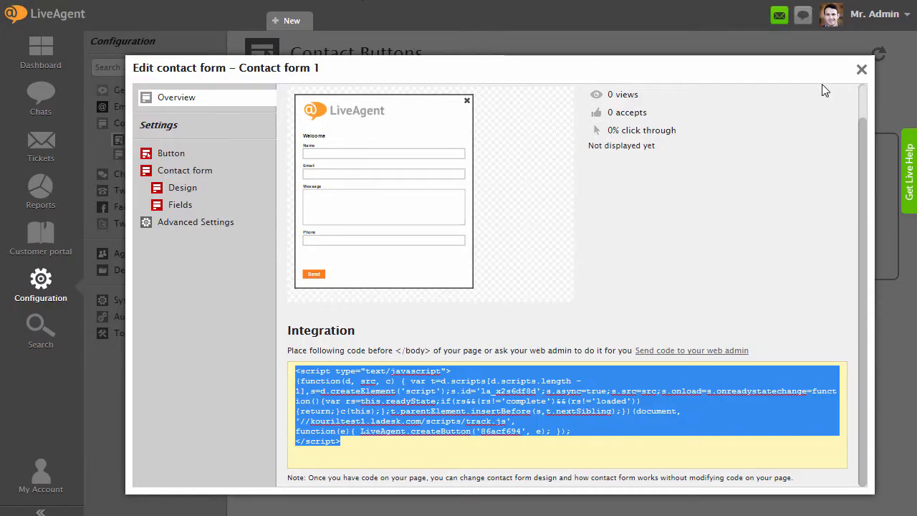
Close the edit window and create a new in-page form under In-page Forms, titled Welcome.
left_click(861, 69)
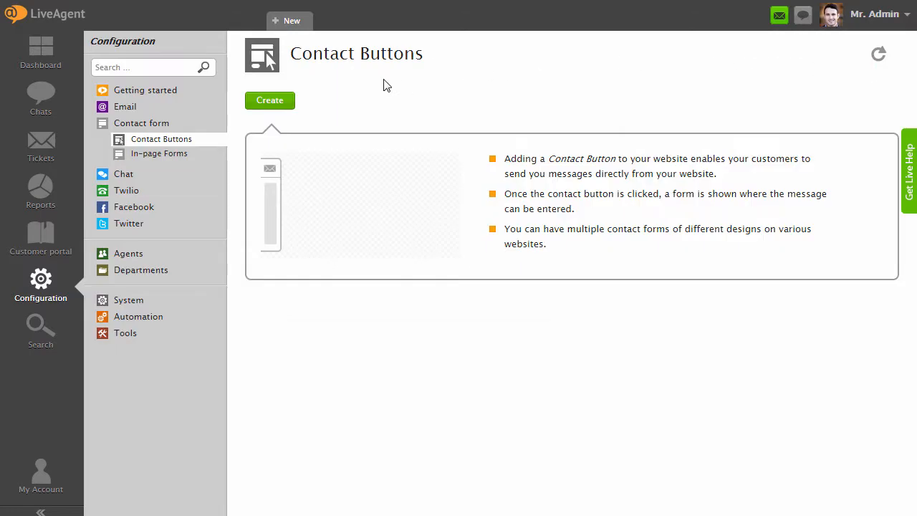
left_click(159, 153)
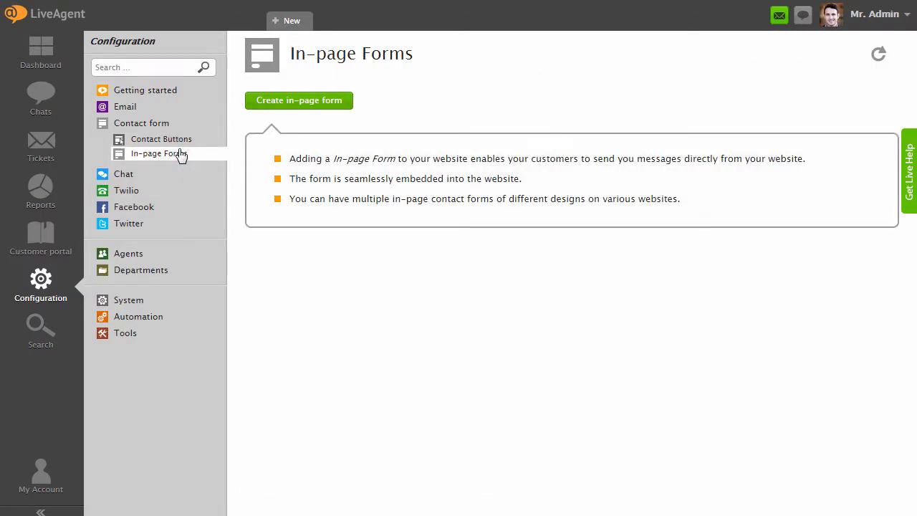
left_click(298, 101)
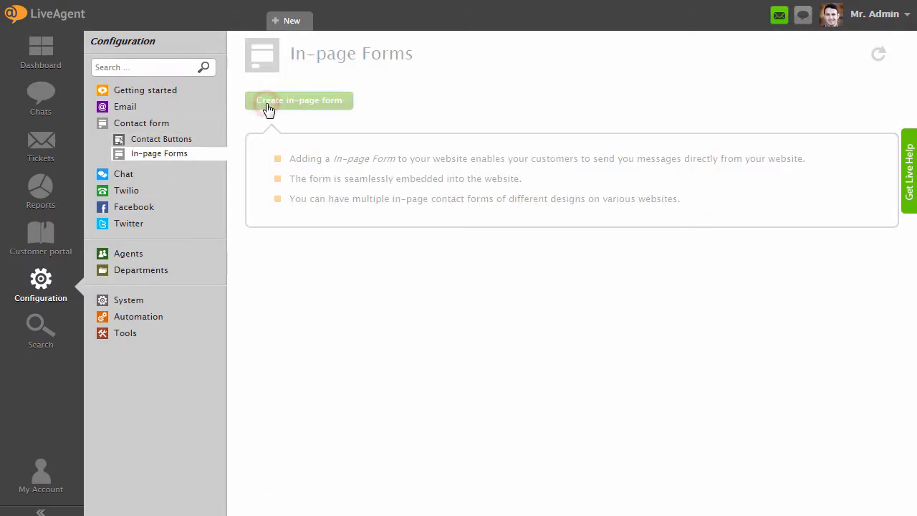
left_click(298, 100)
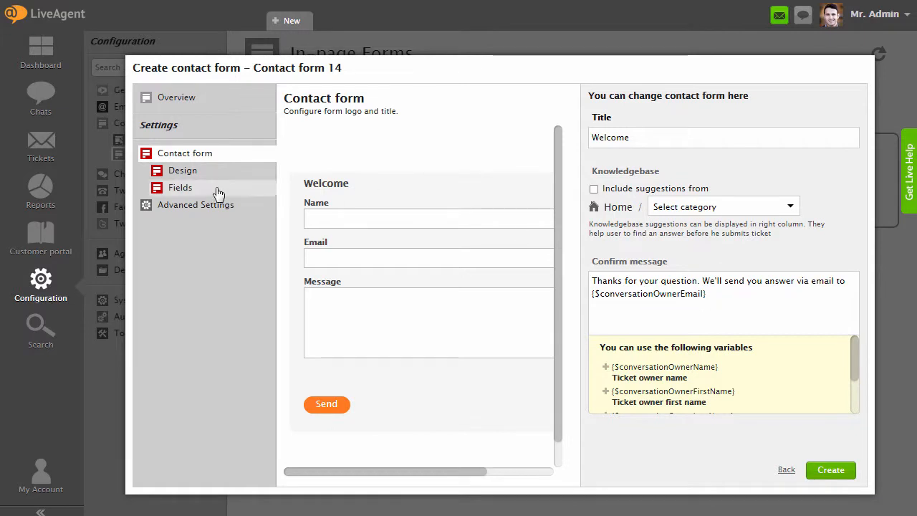
Set the Send button background colour to blue #2851CC in Design and apply it.
left_click(182, 169)
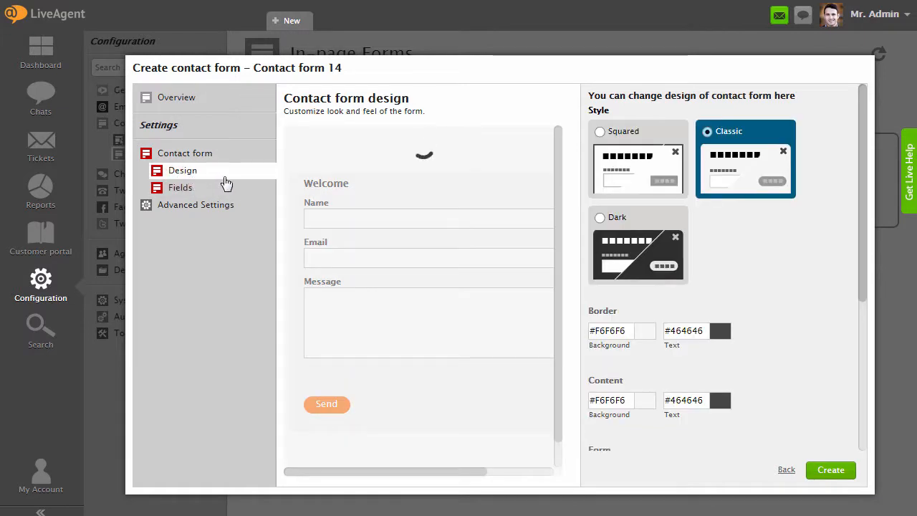
scroll("down", 3)
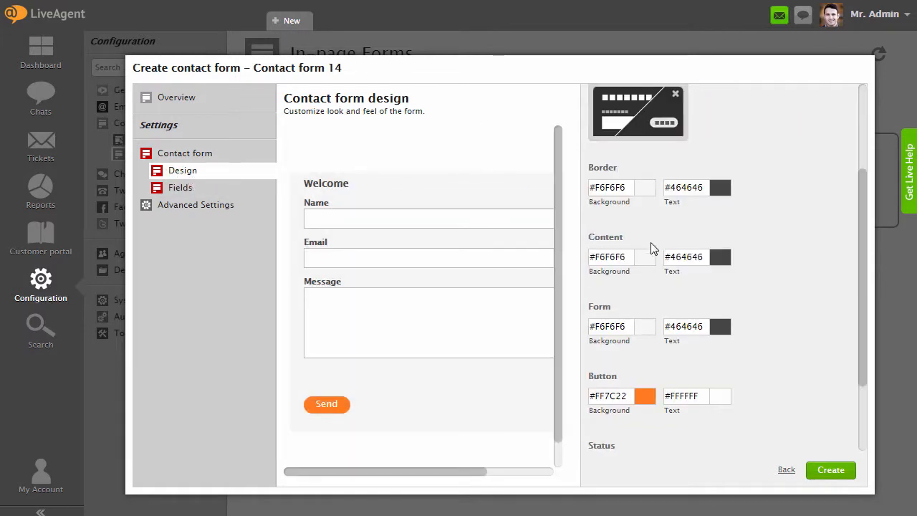
left_click(644, 396)
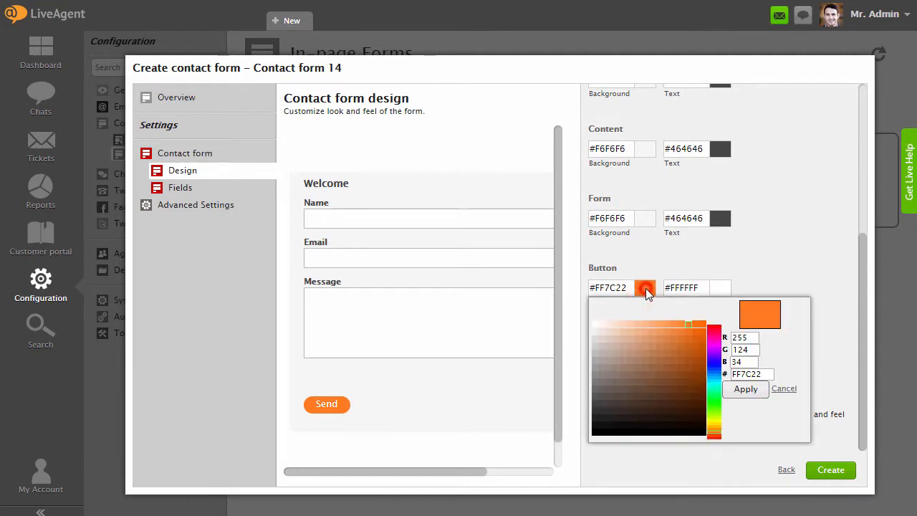
left_click(682, 344)
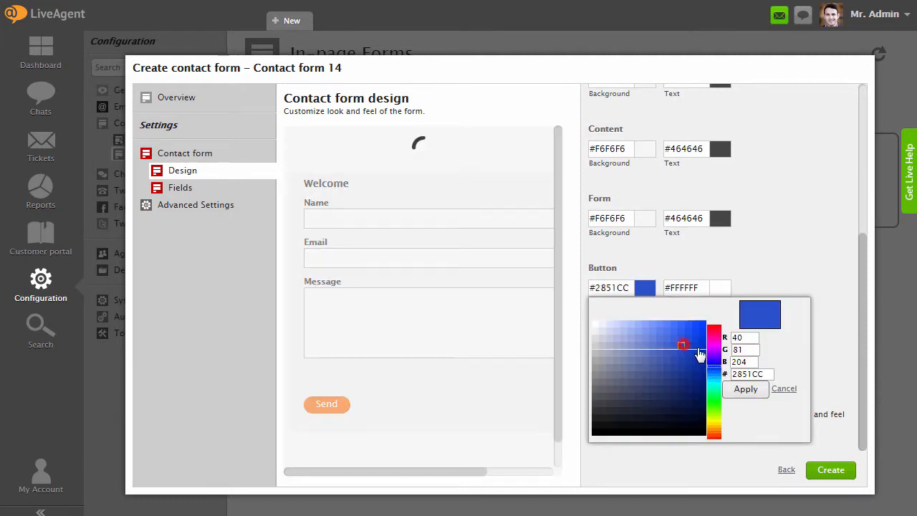
left_click(745, 389)
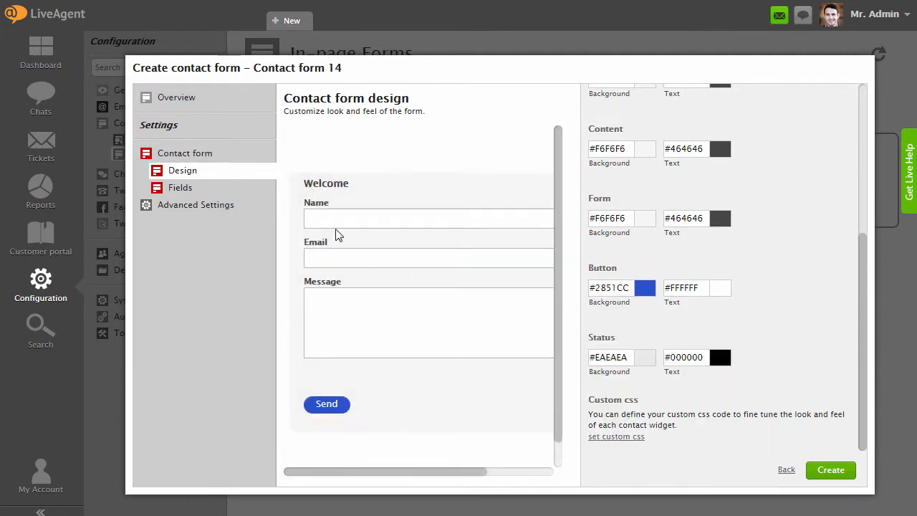
Add a Phone (phone) field below Message from the Fields settings.
left_click(181, 186)
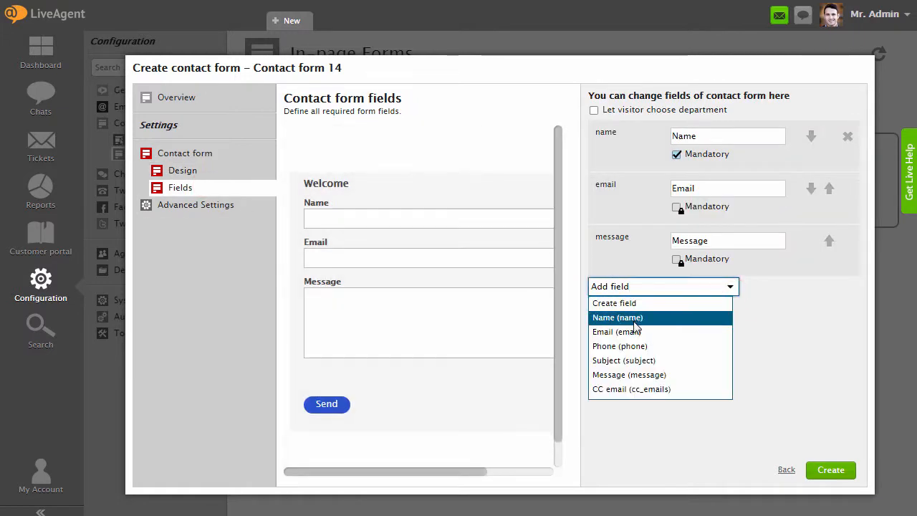
left_click(619, 346)
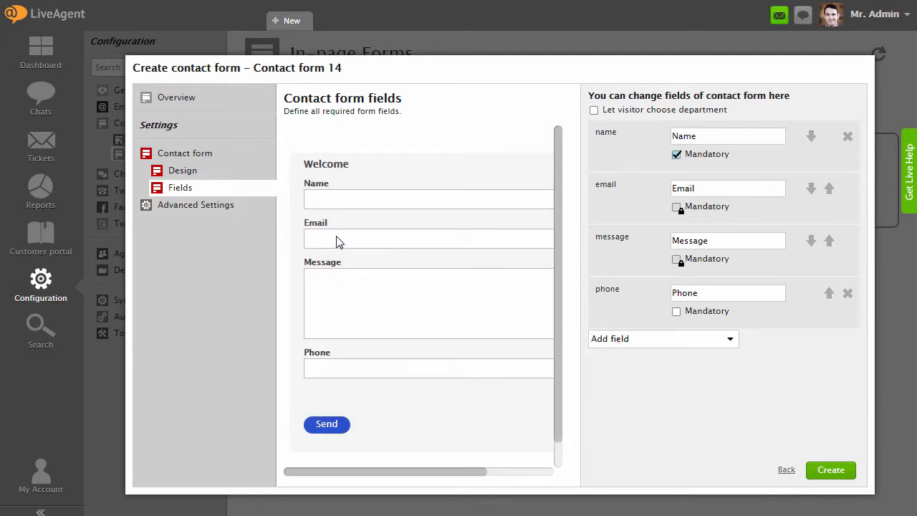
Rename the form to Contact form 1, keep English, and create it.
left_click(195, 203)
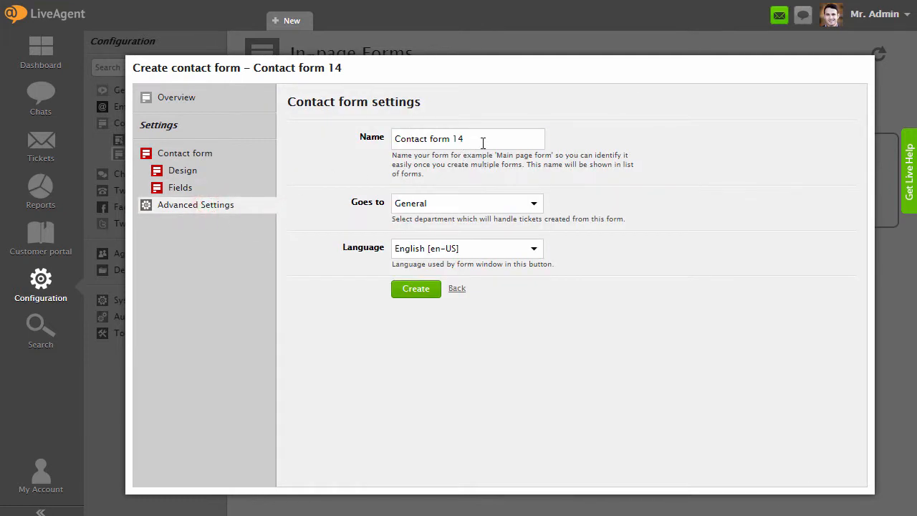
key("Backspace")
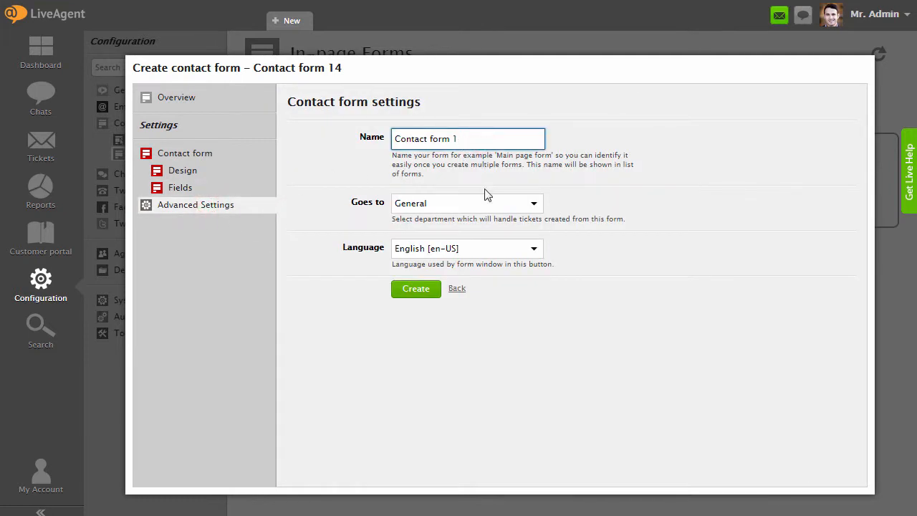
left_click(465, 203)
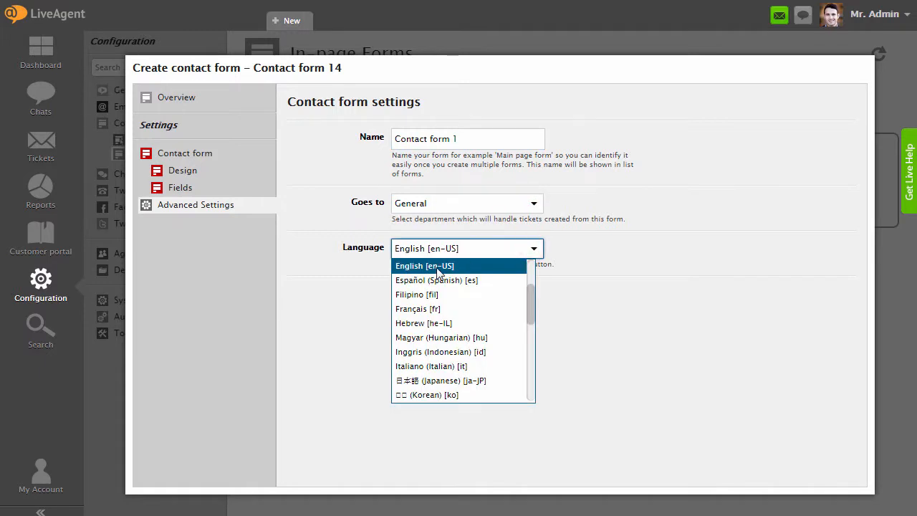
left_click(424, 265)
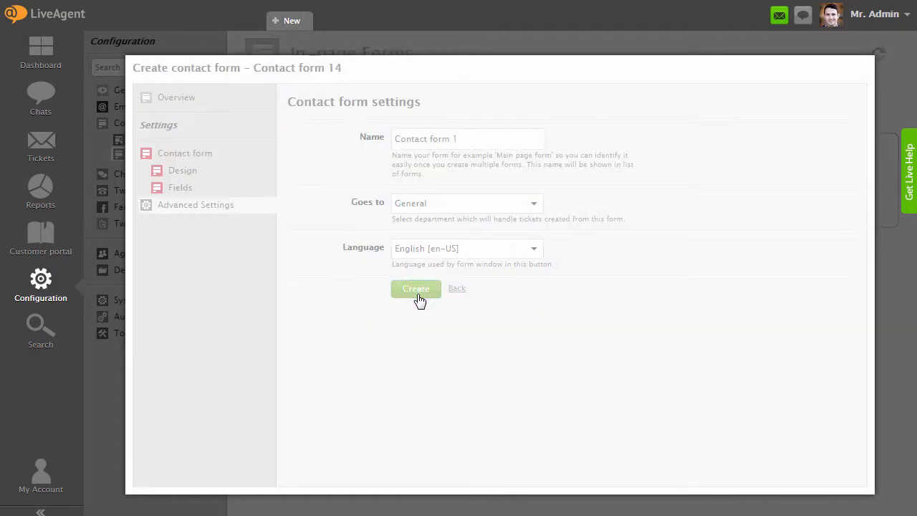
left_click(415, 290)
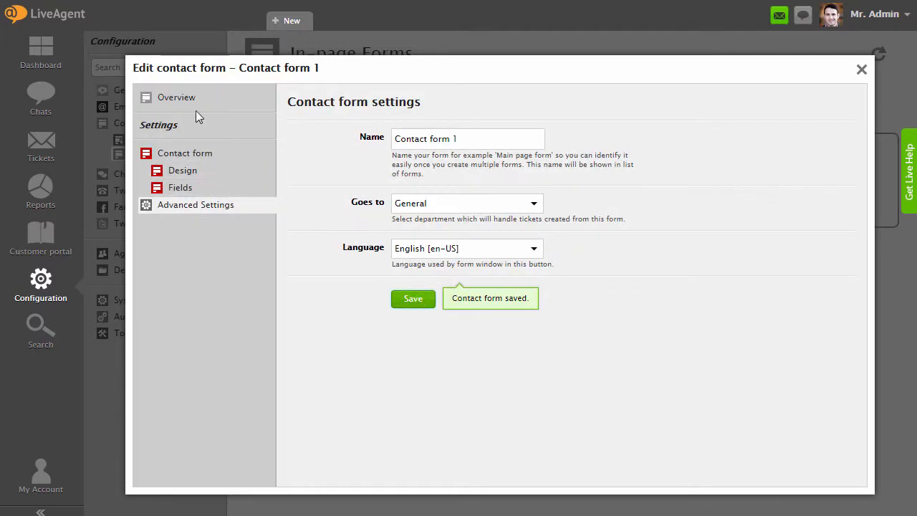
View the saved form's Overview and copy its integration script.
left_click(176, 98)
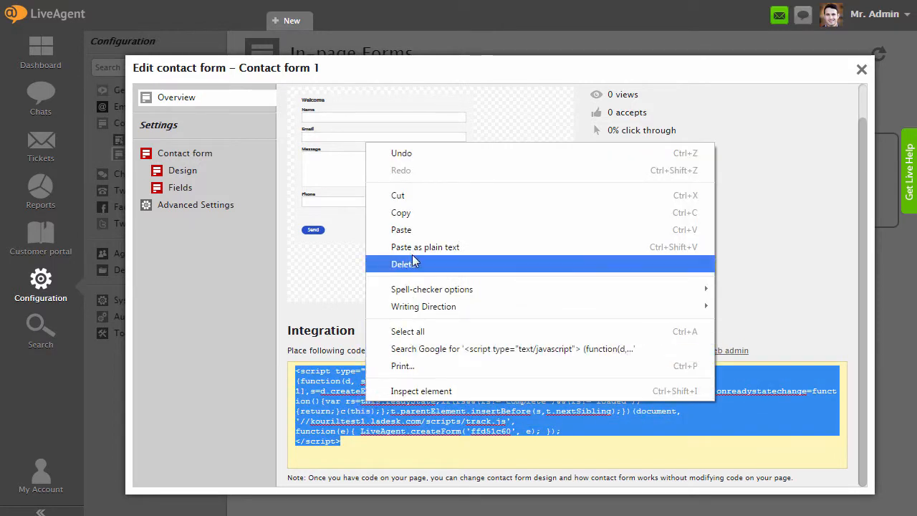
left_click(433, 22)
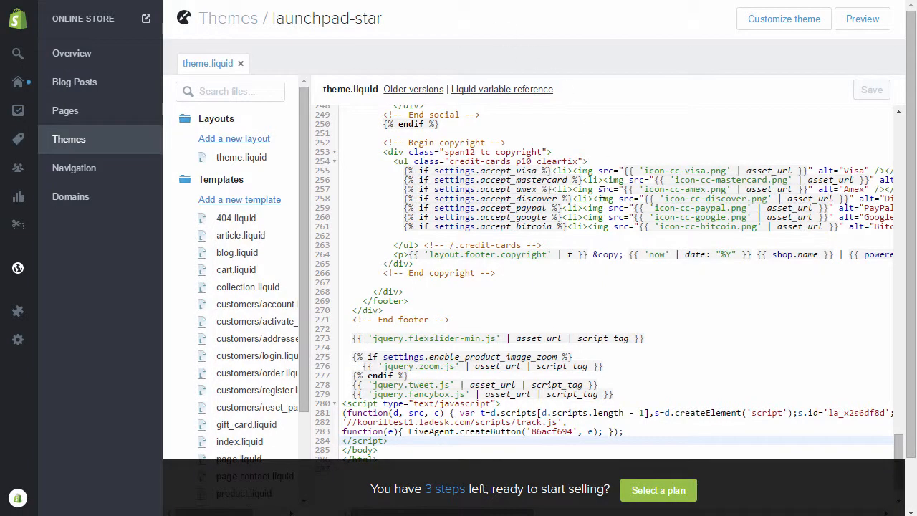
Paste the in-page form script into theme.liquid after the End social comment.
scroll("down", 3)
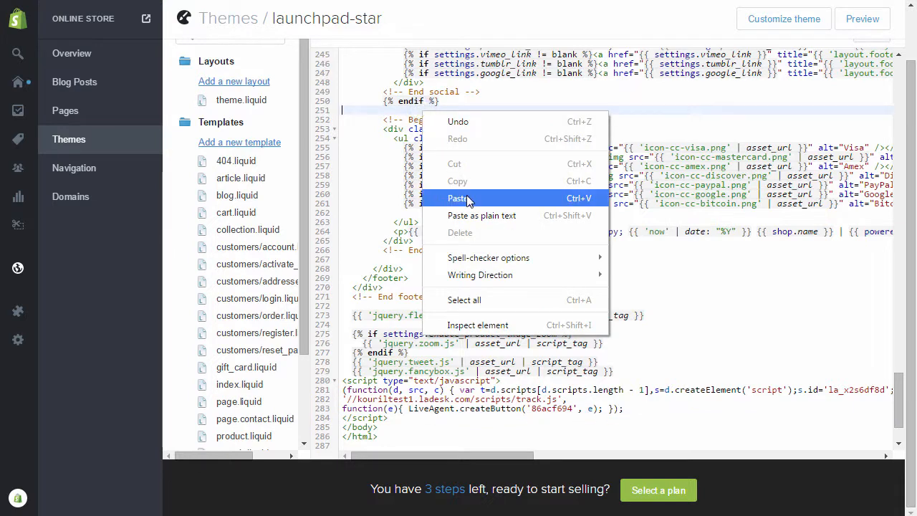
left_click(459, 198)
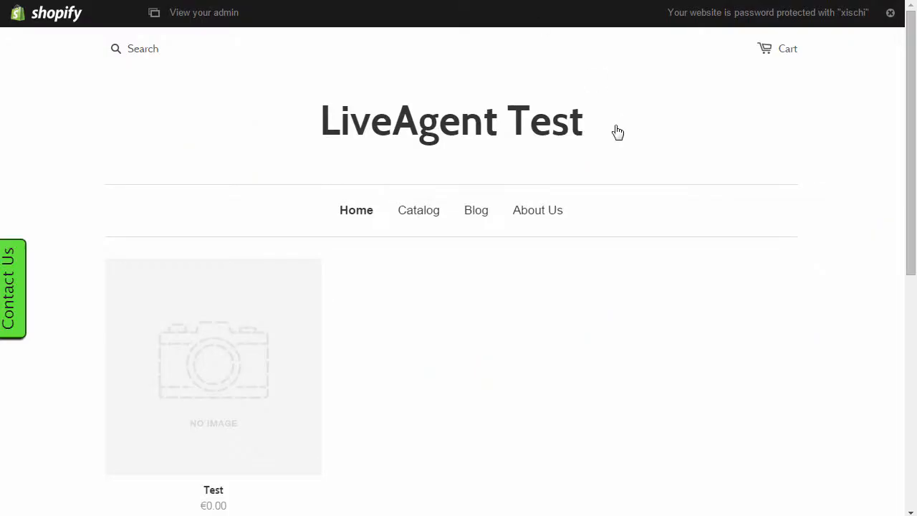
Reload the storefront so the embedded form with Phone field and blue Send button appears.
right_click(619, 132)
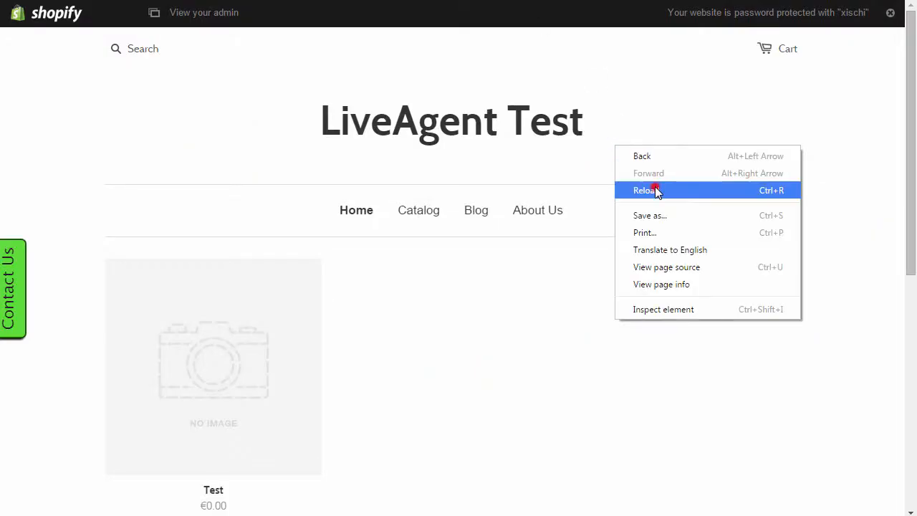
left_click(645, 189)
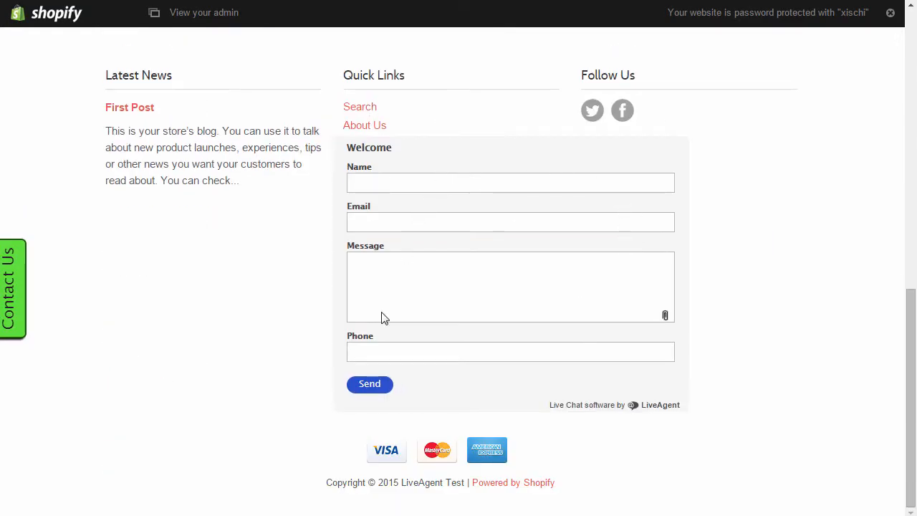
mouse_move(596, 239)
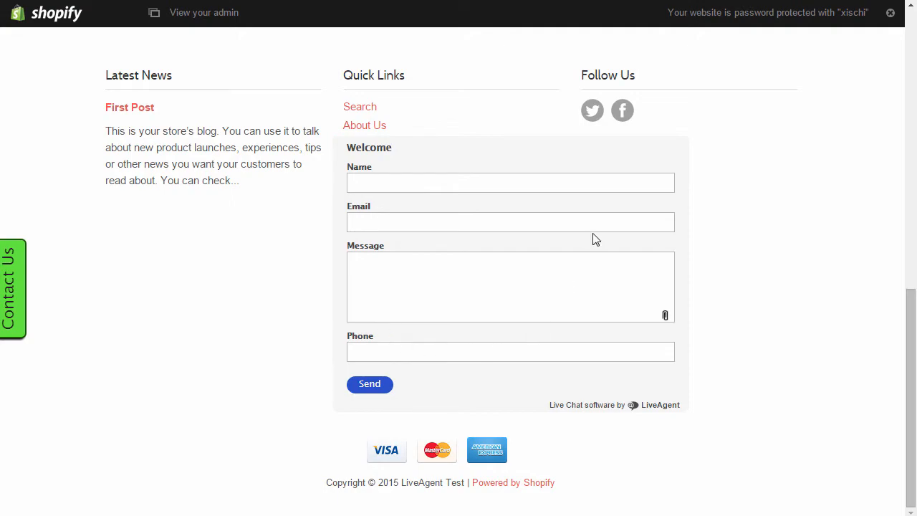